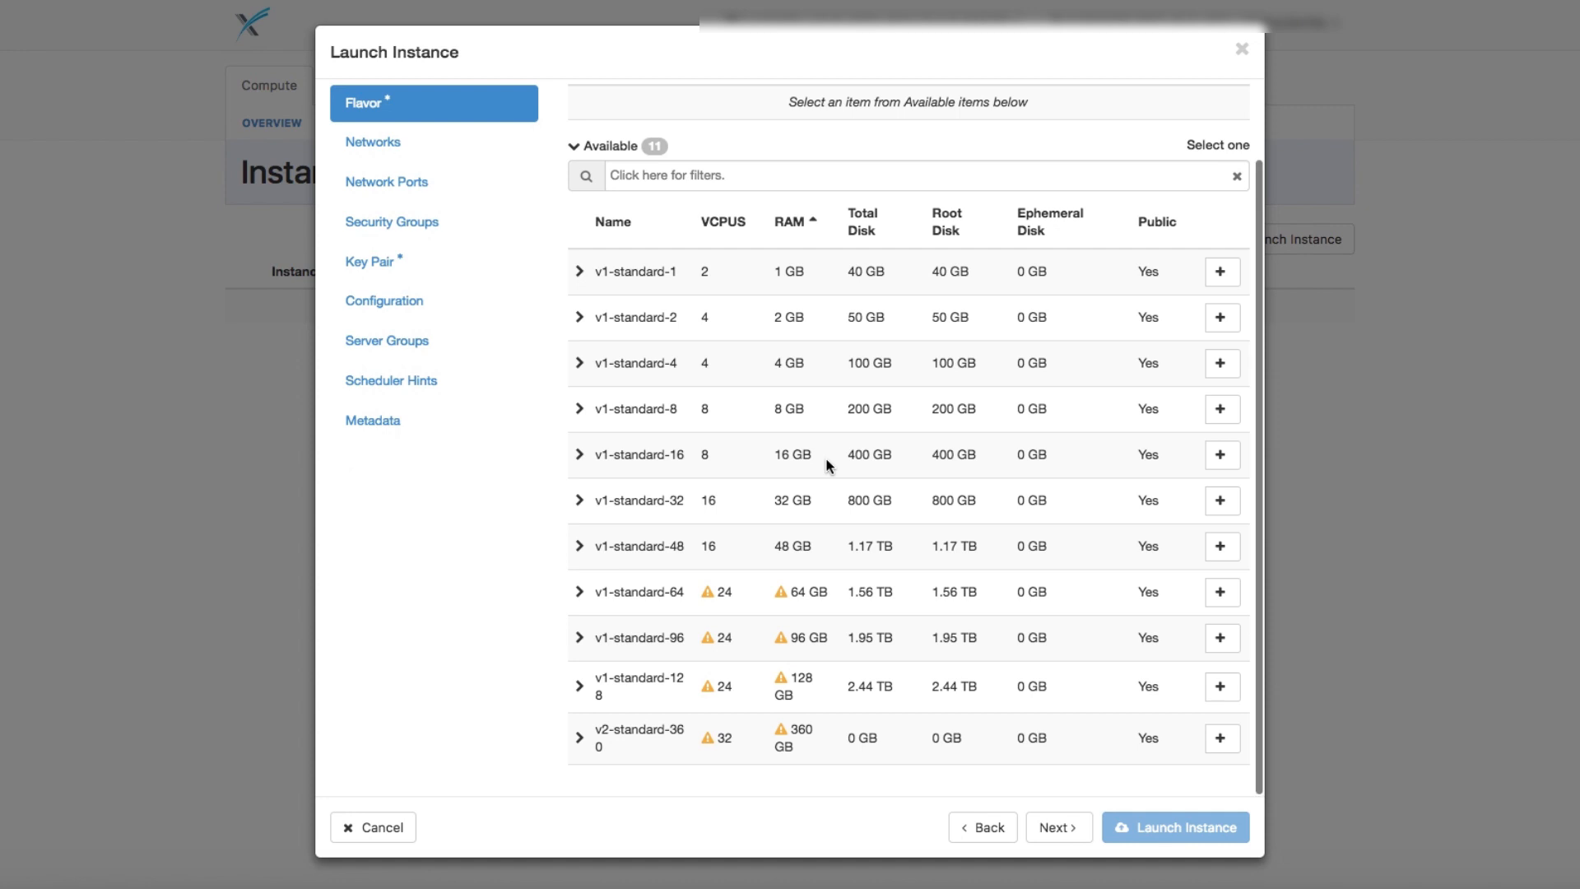
# Cancel the Launch Instance dialog and go to the Container Infra Clusters page
pyautogui.click(1243, 49)
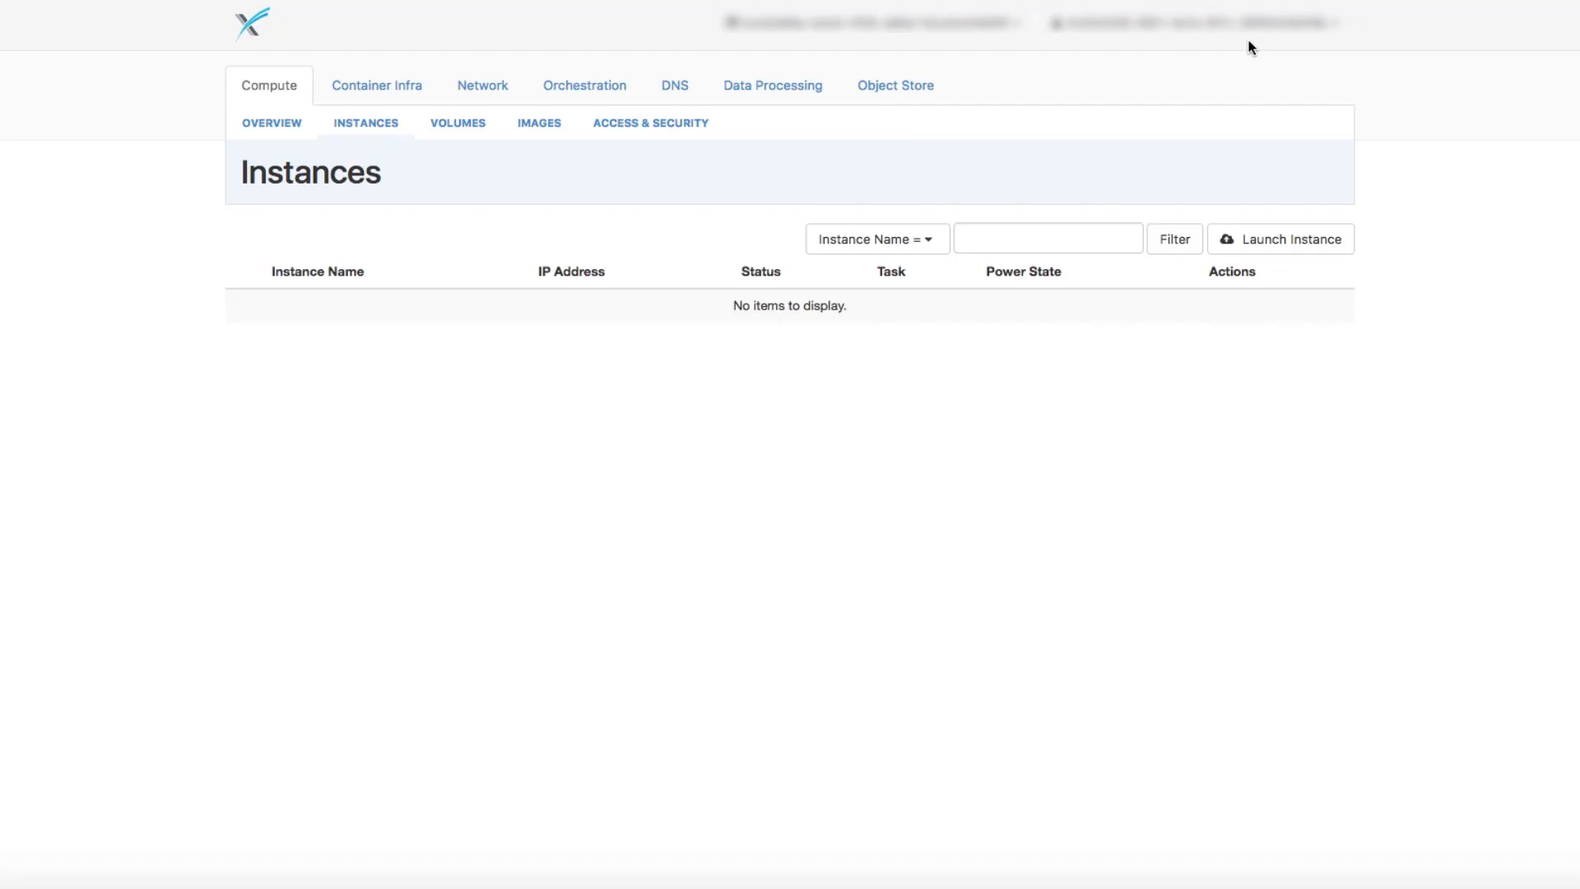
pyautogui.click(377, 84)
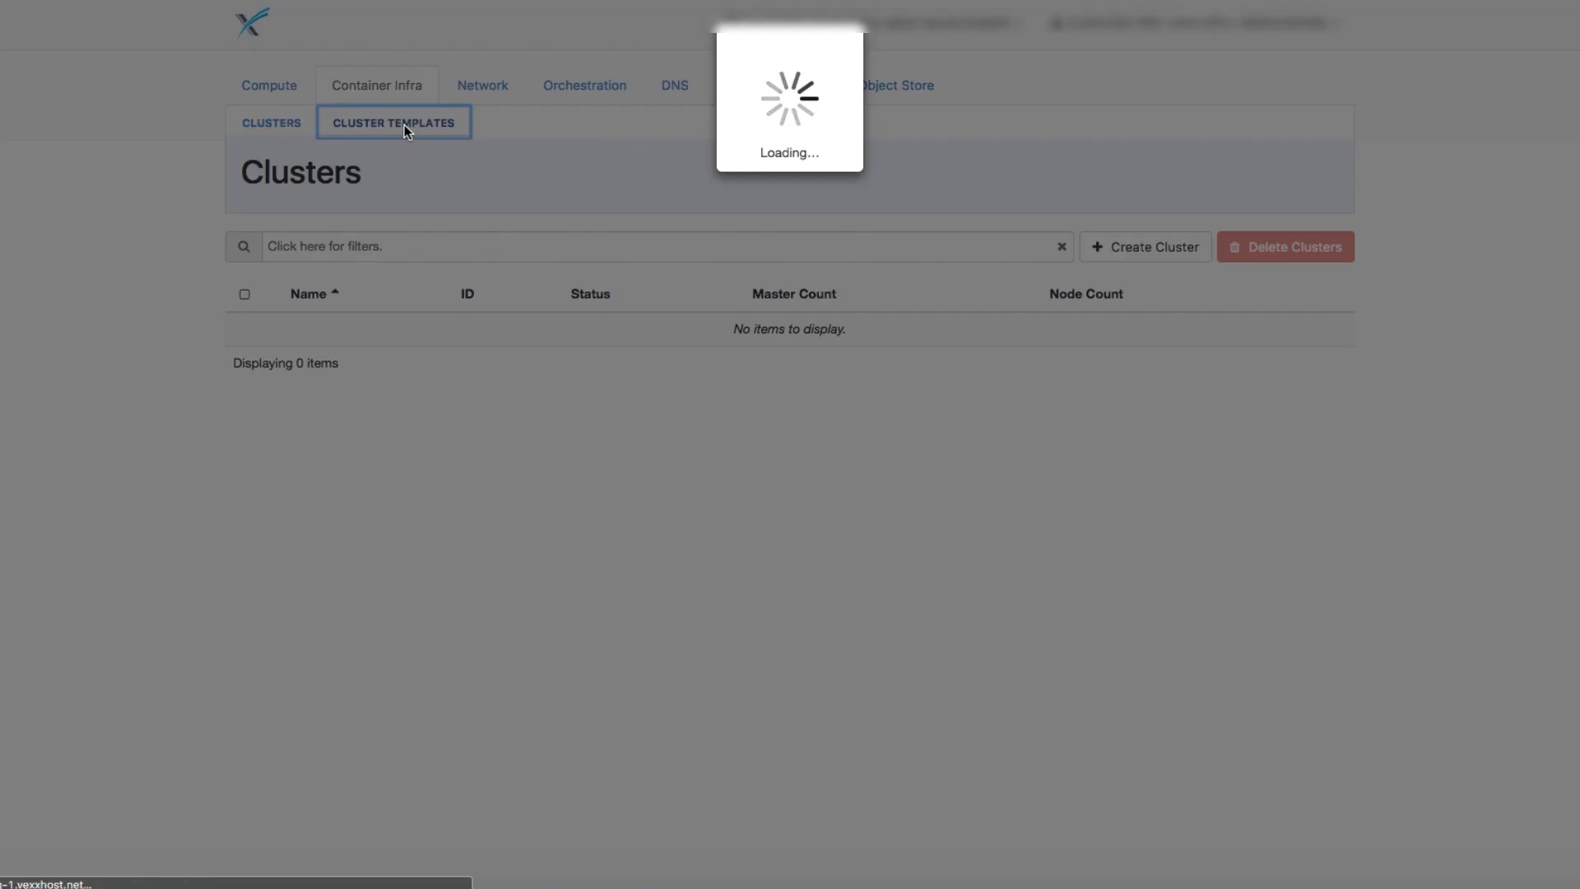